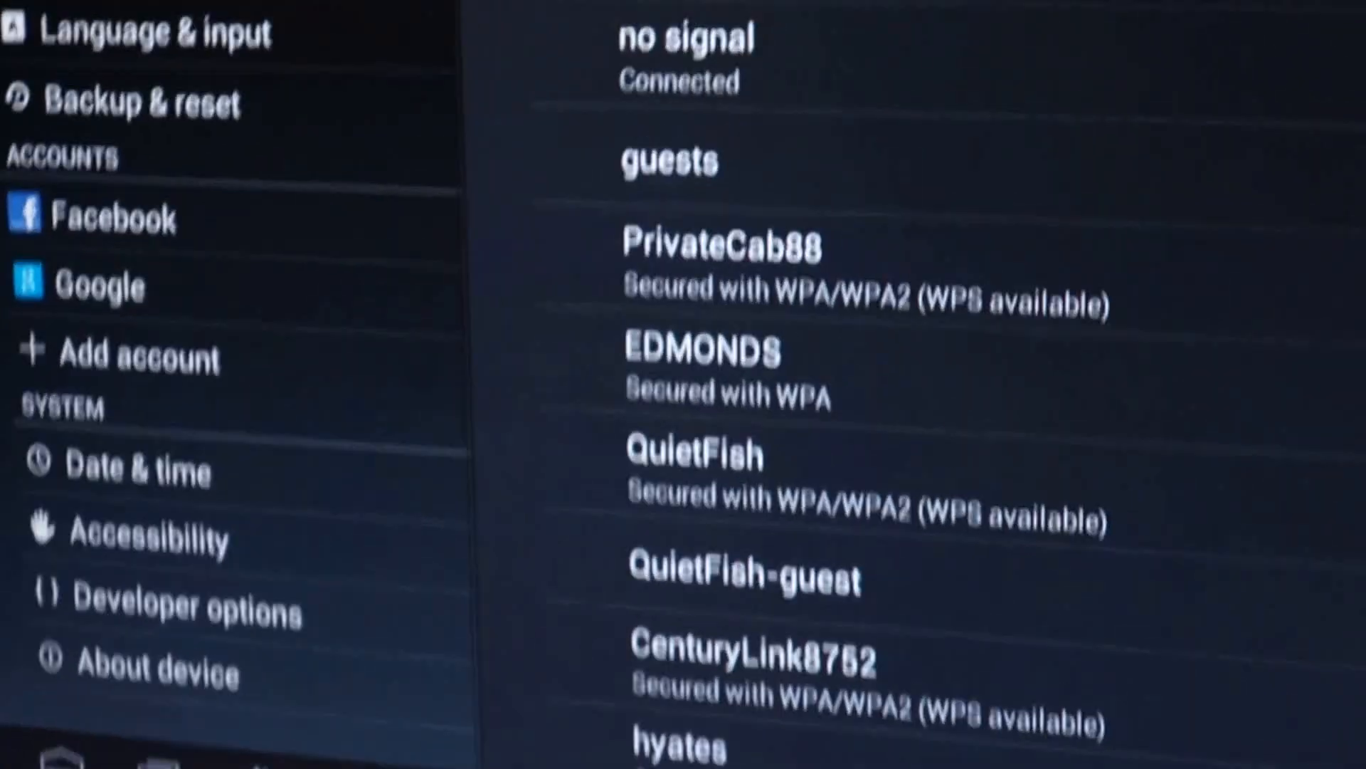
- Review the recently used apps panel, dismiss it, and launch the Play Store from the home screen
scroll("down", 3)
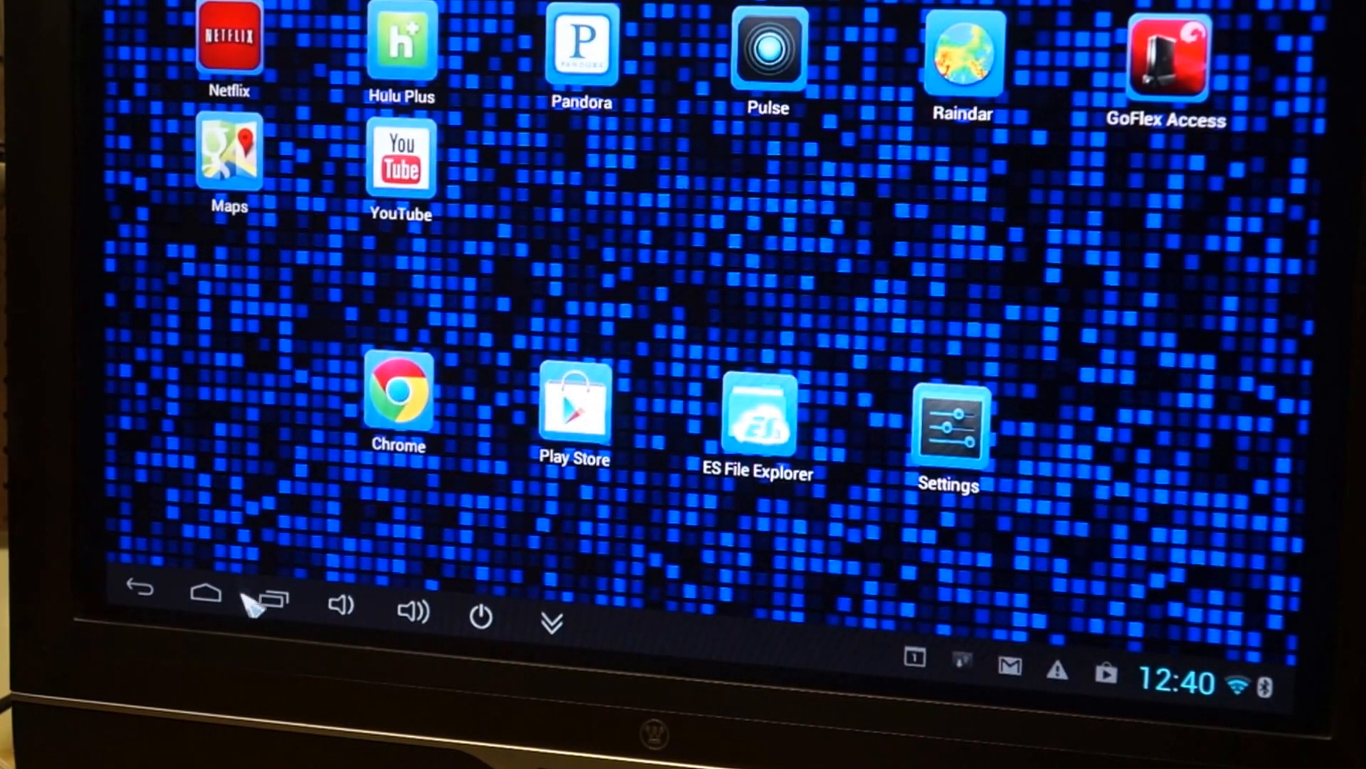
left_click(264, 600)
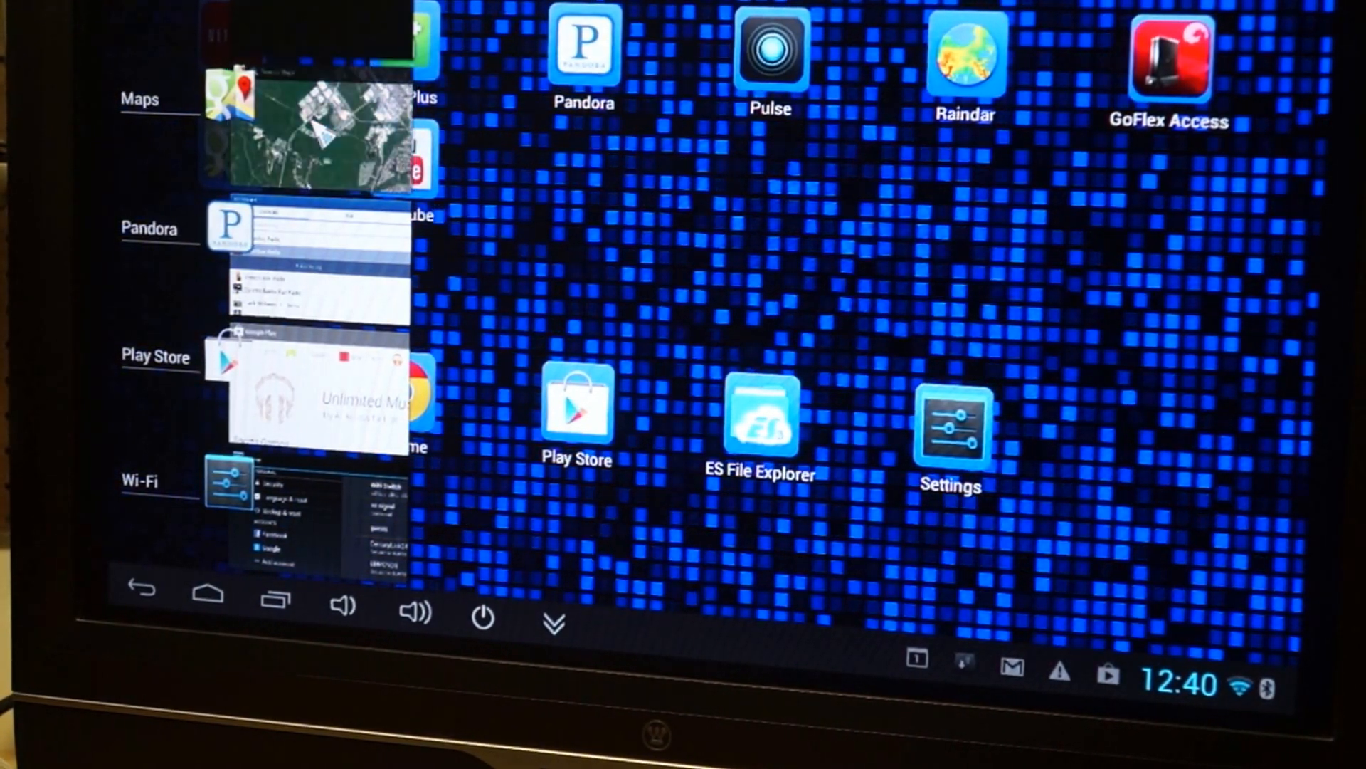
left_click(305, 131)
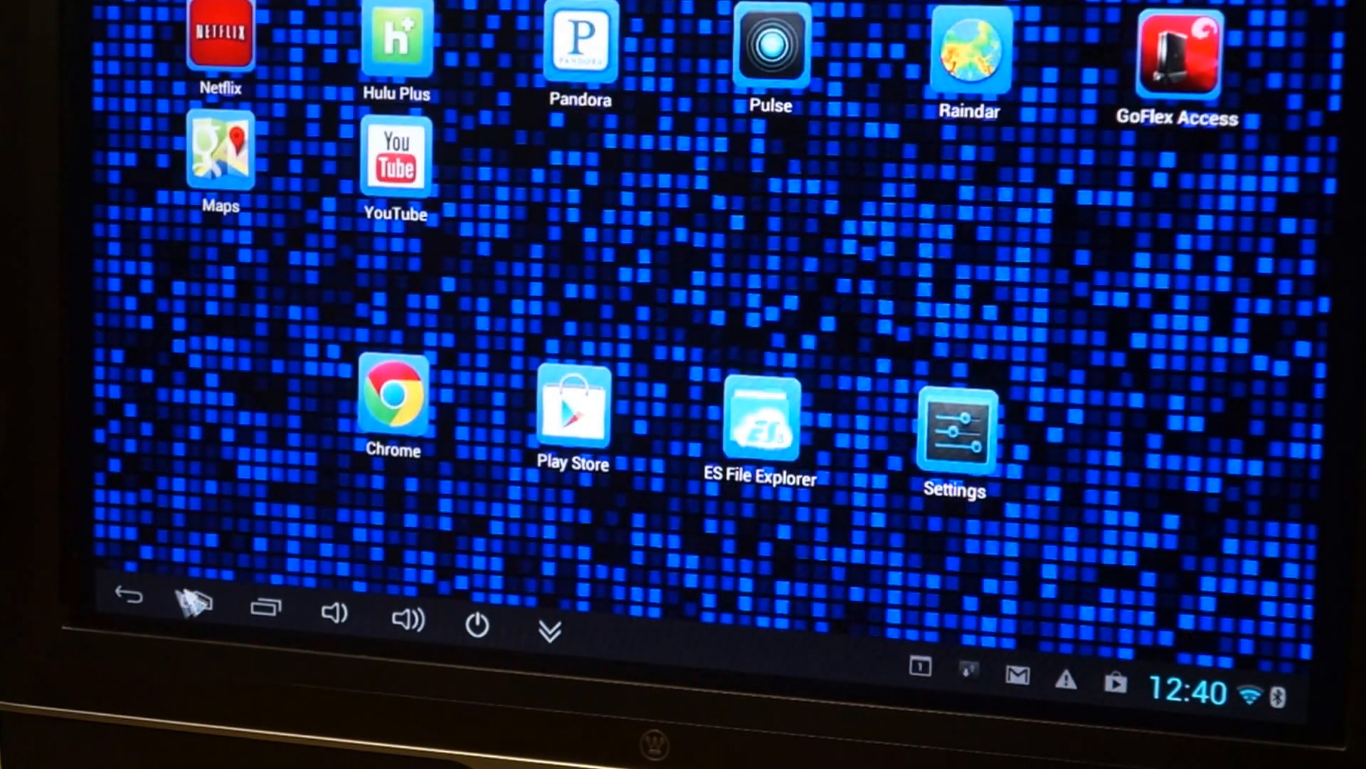
left_click(262, 606)
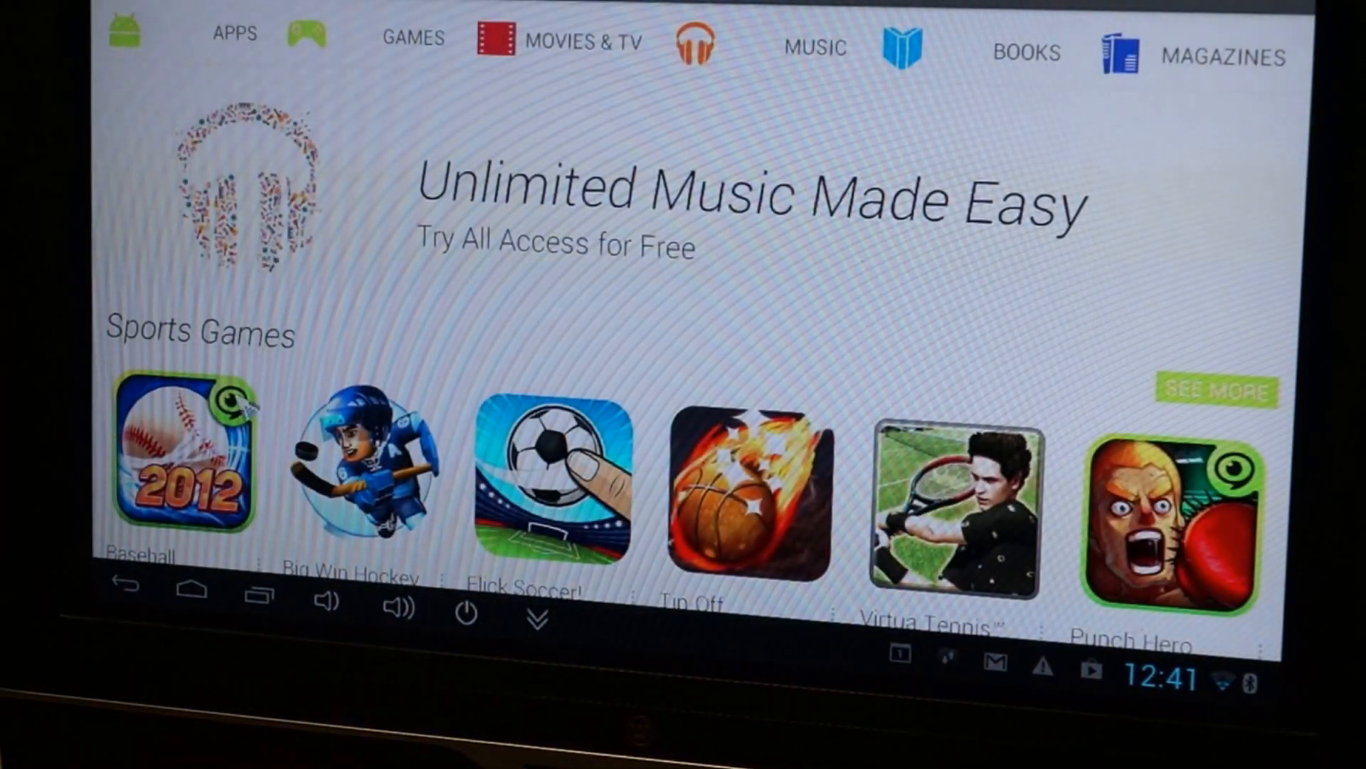
- Leave the Play Store front page and return toward the home screen
left_click(255, 591)
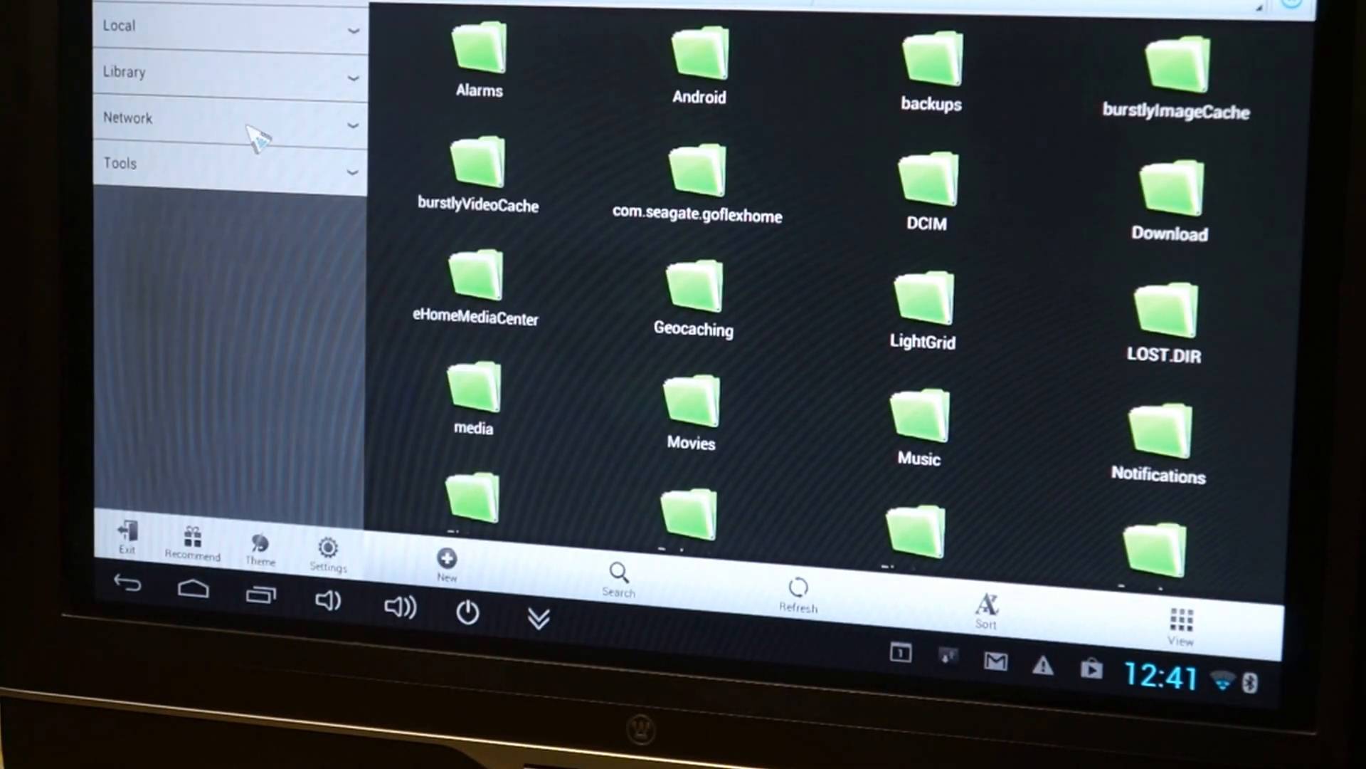
mouse_move(255, 33)
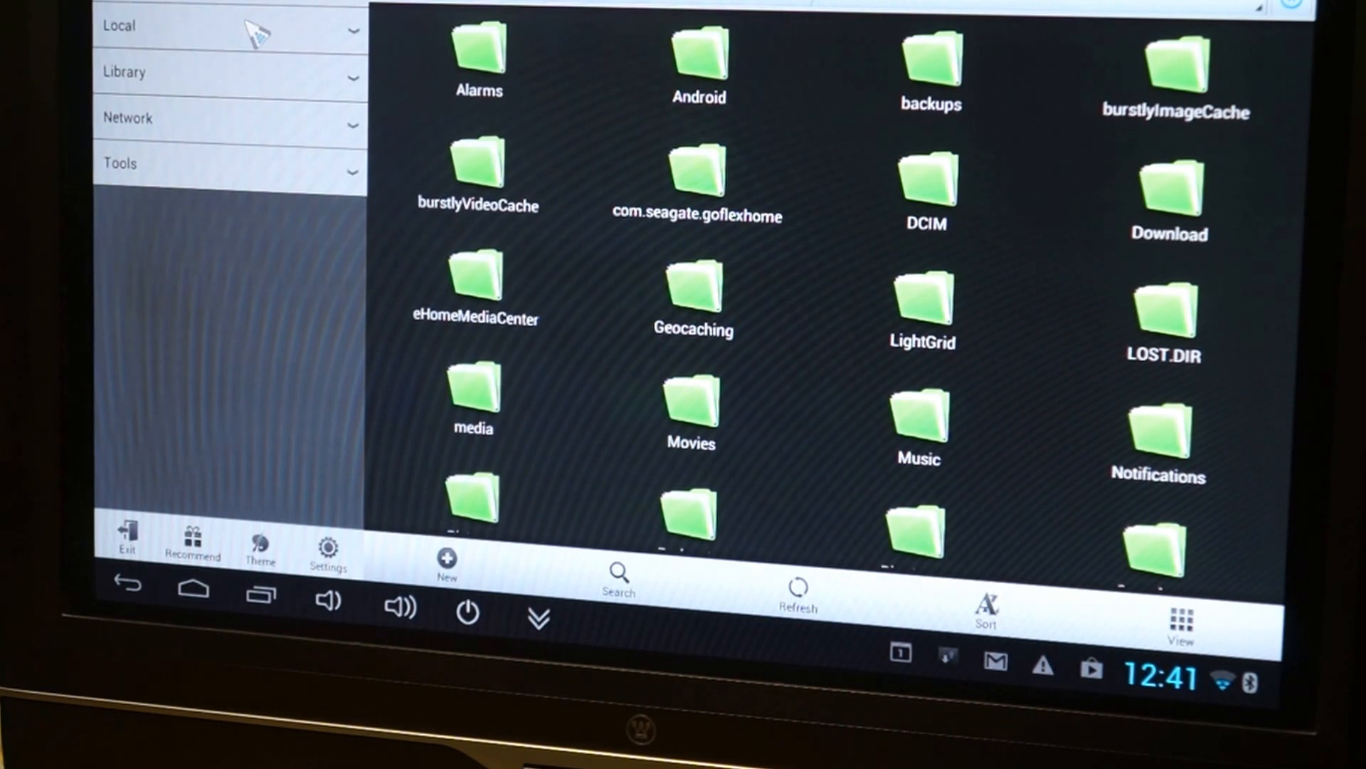
- Show the external SD card's contents from the Local storage locations
left_click(118, 25)
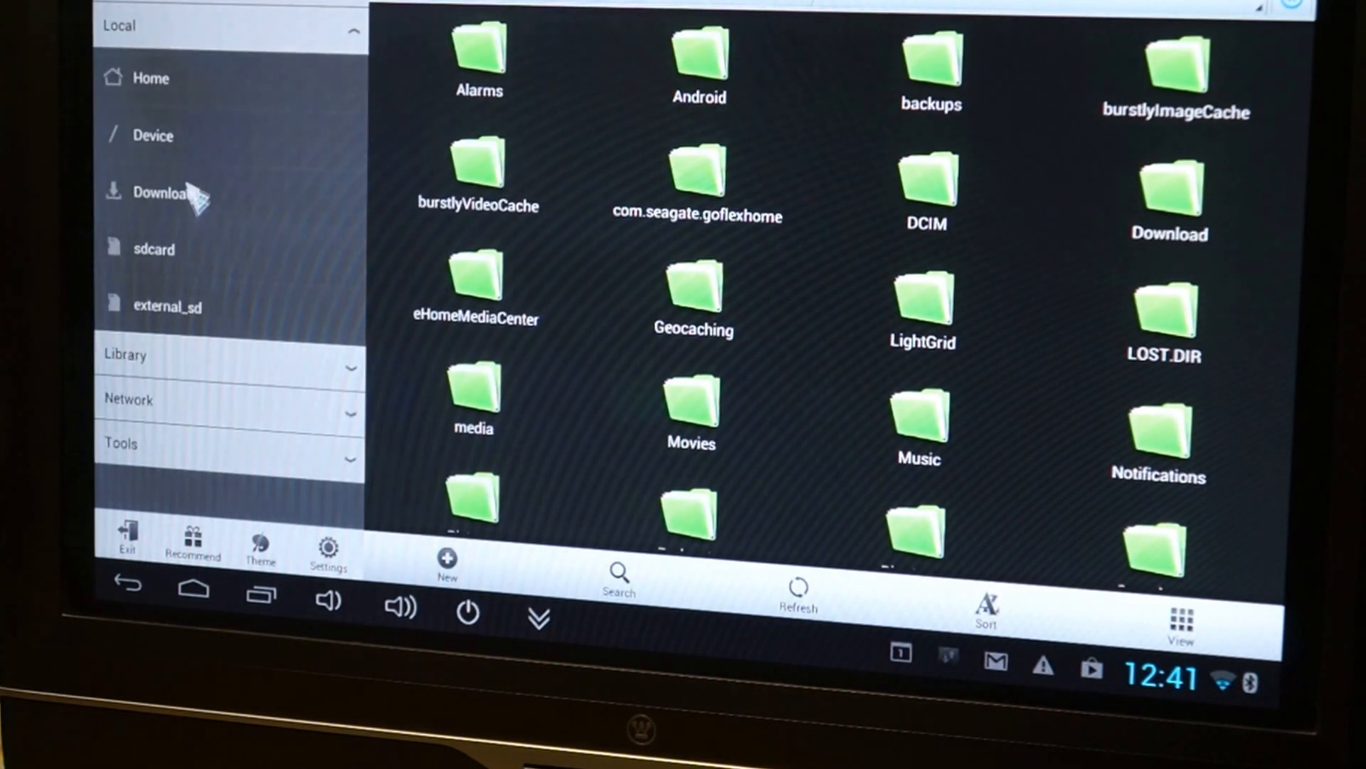
mouse_move(179, 313)
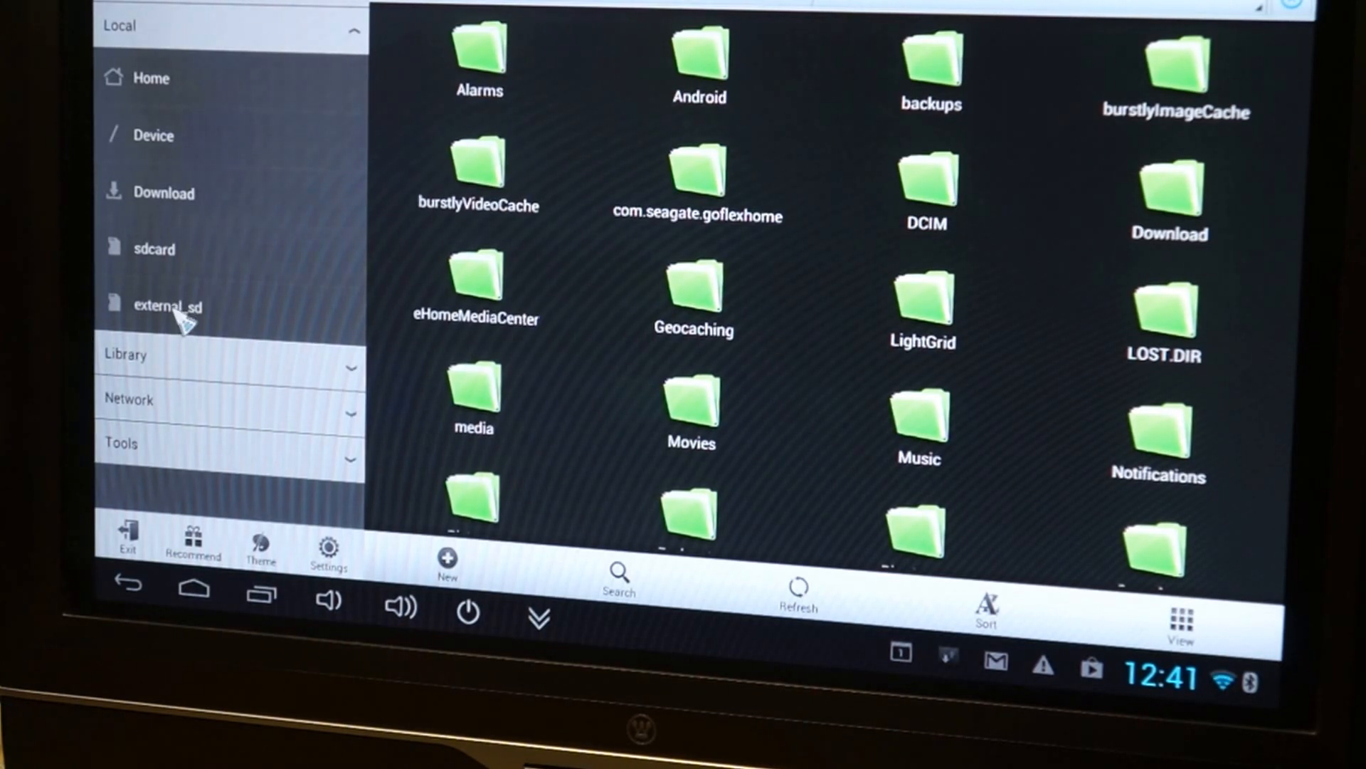
left_click(168, 306)
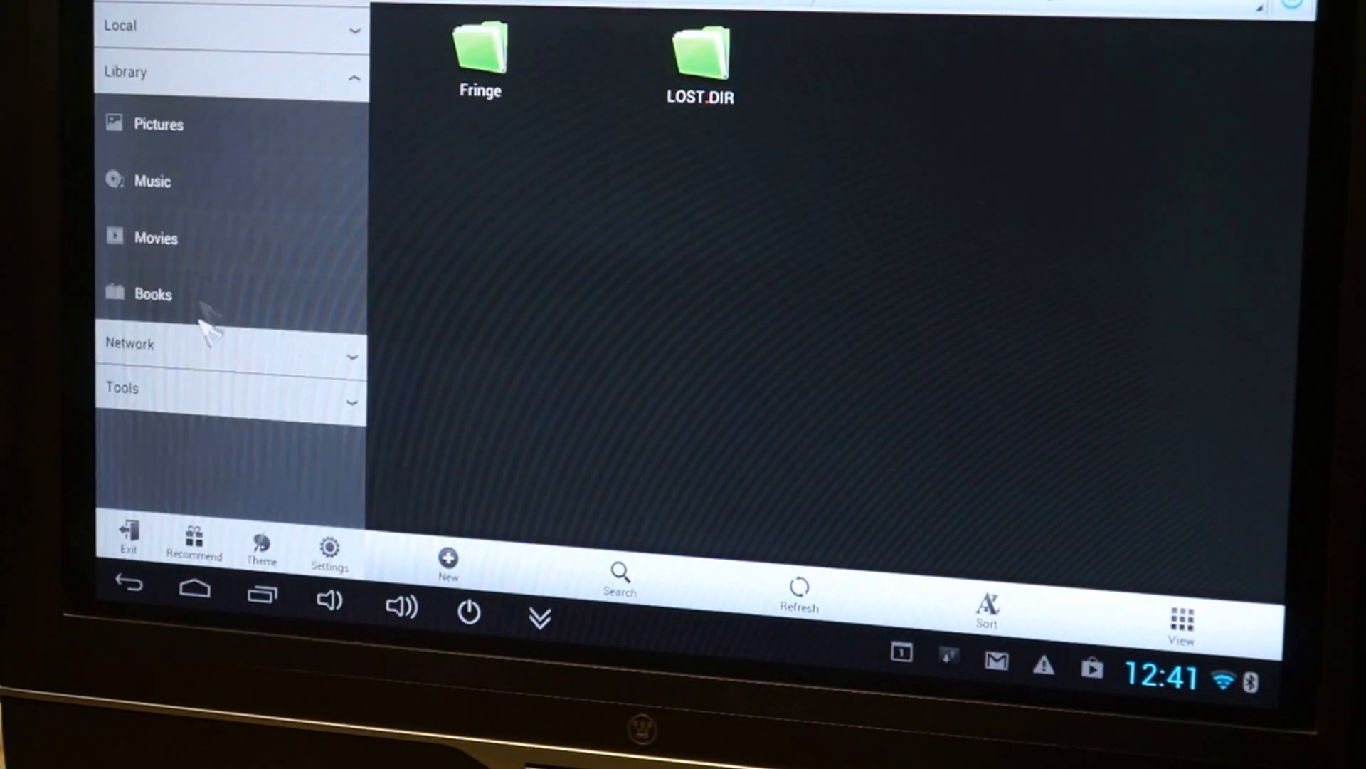
mouse_move(188, 357)
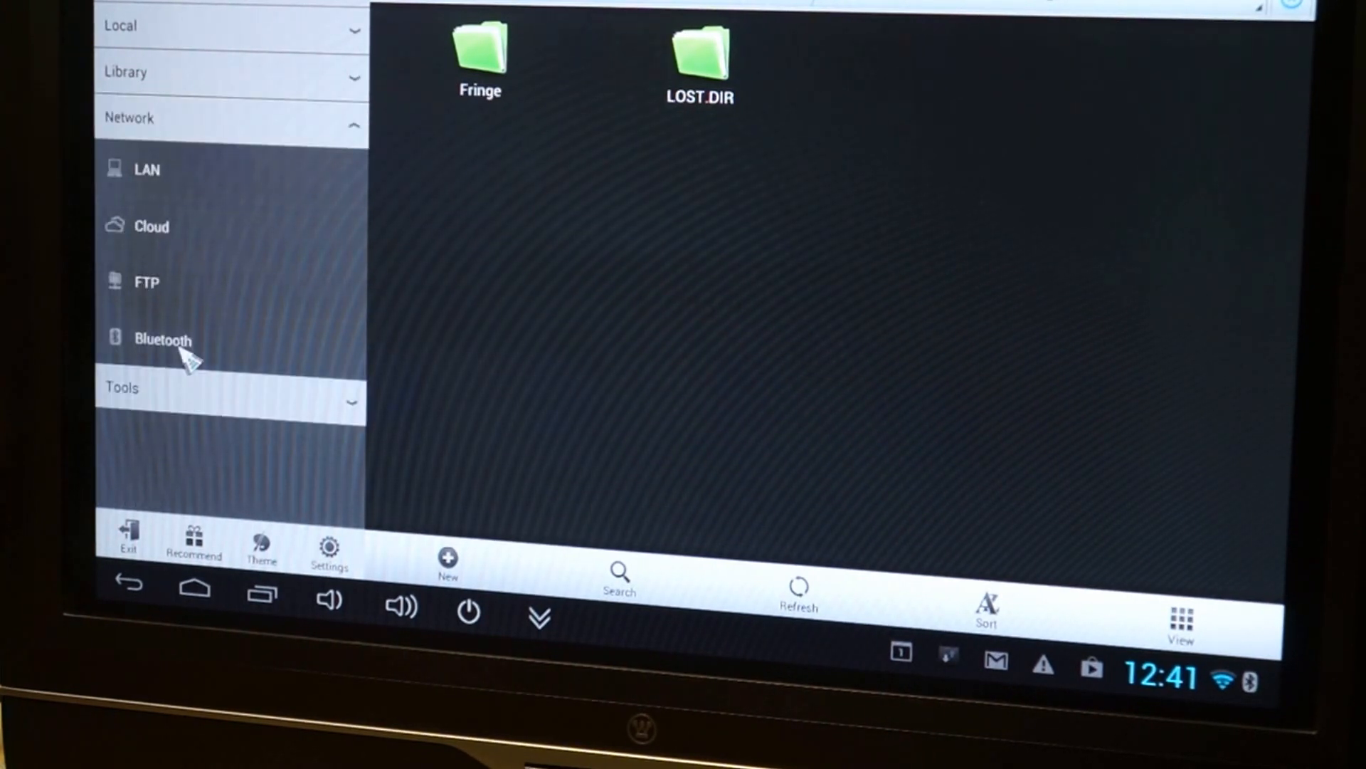
mouse_move(184, 270)
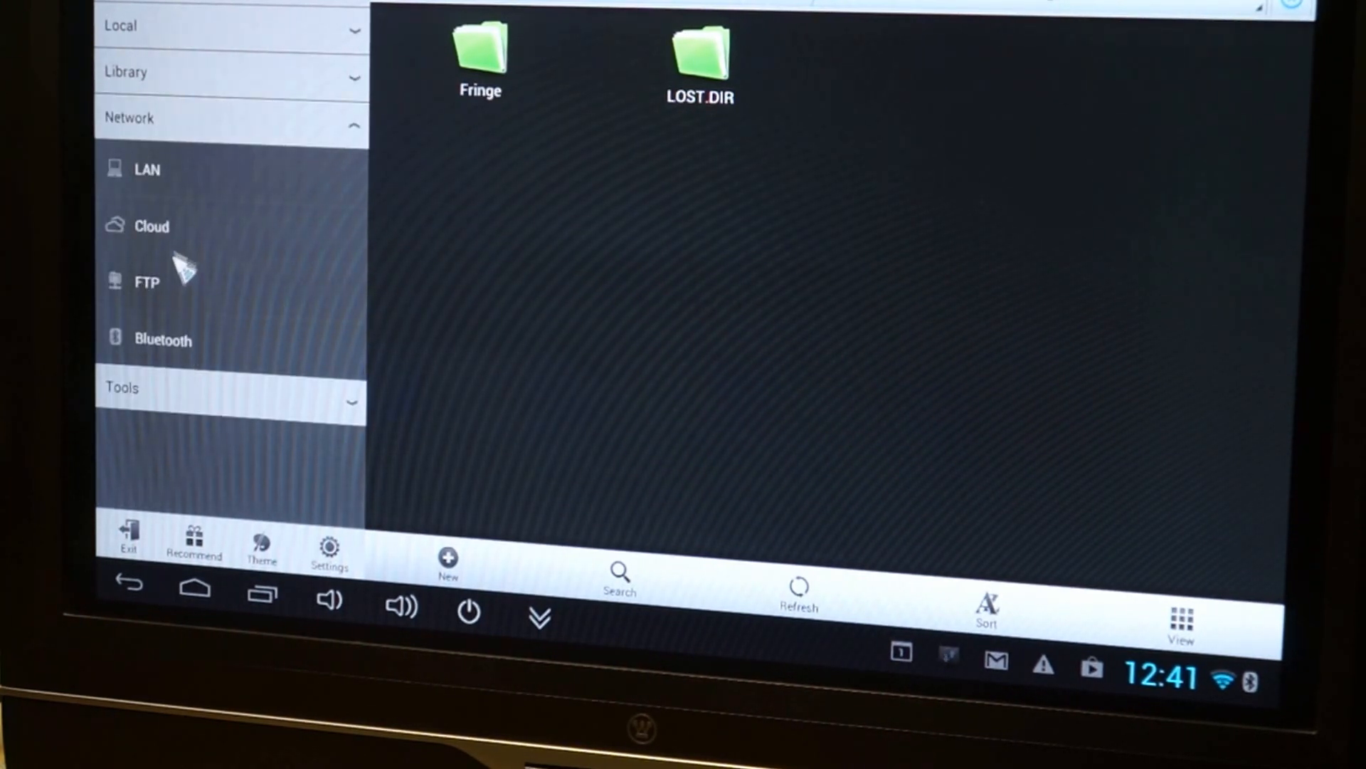
- Scan the LAN and list the three computers at 192.168.2.10, 192.168.2.4 and 192.168.2.5
left_click(146, 169)
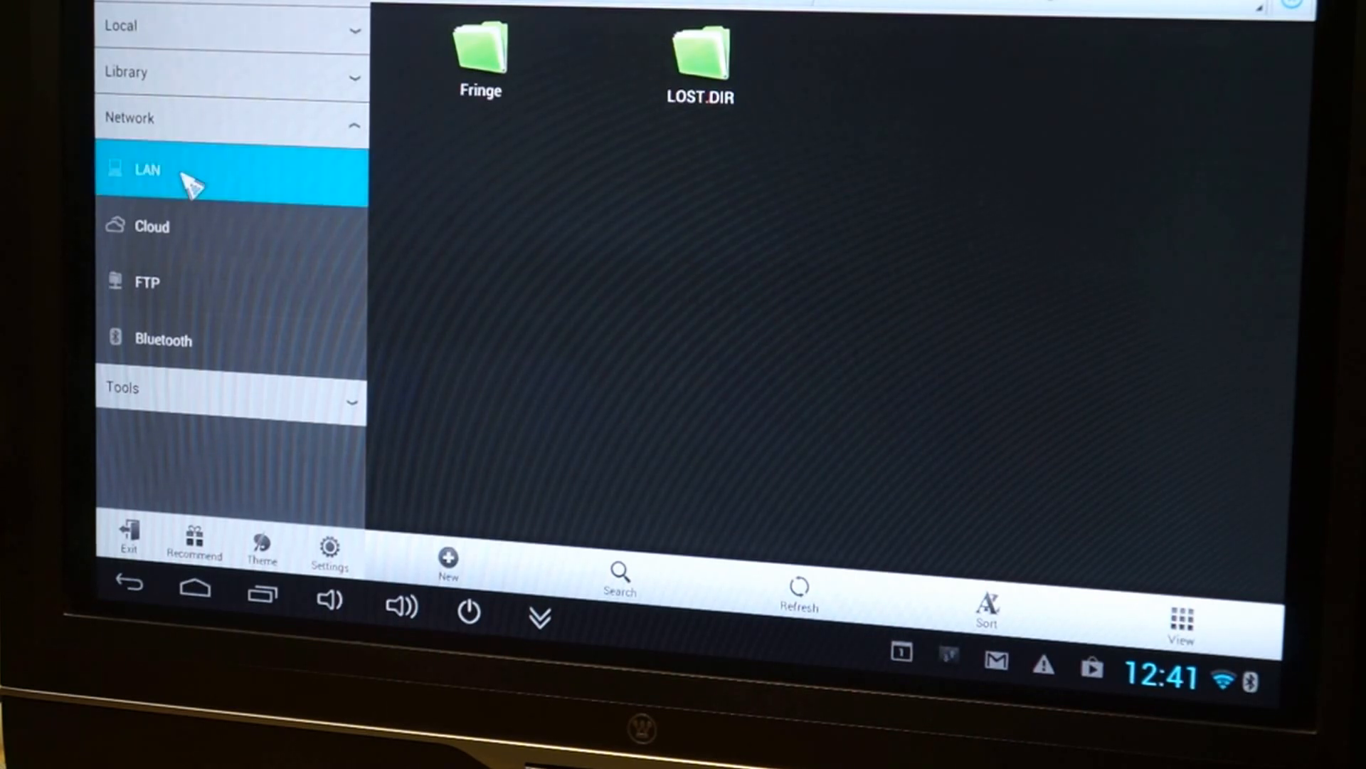
left_click(147, 170)
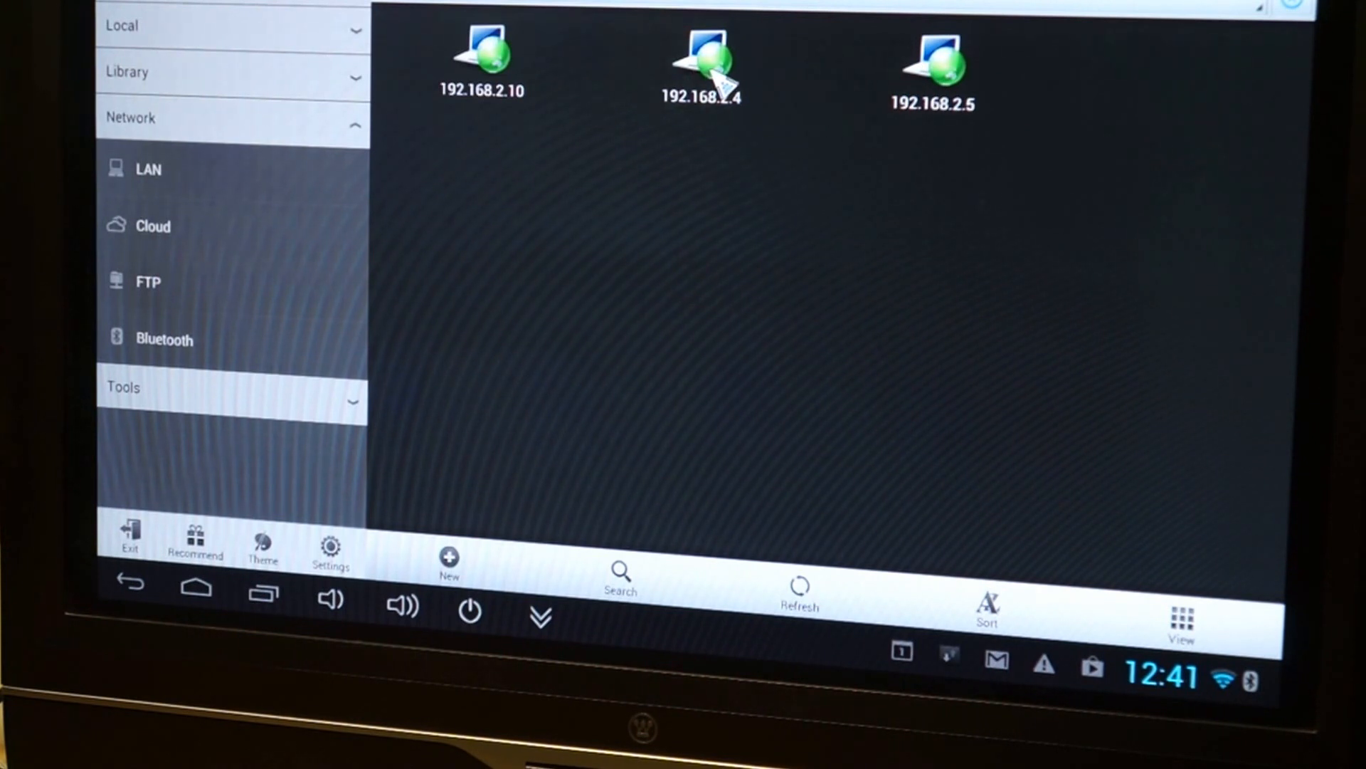
mouse_move(295, 471)
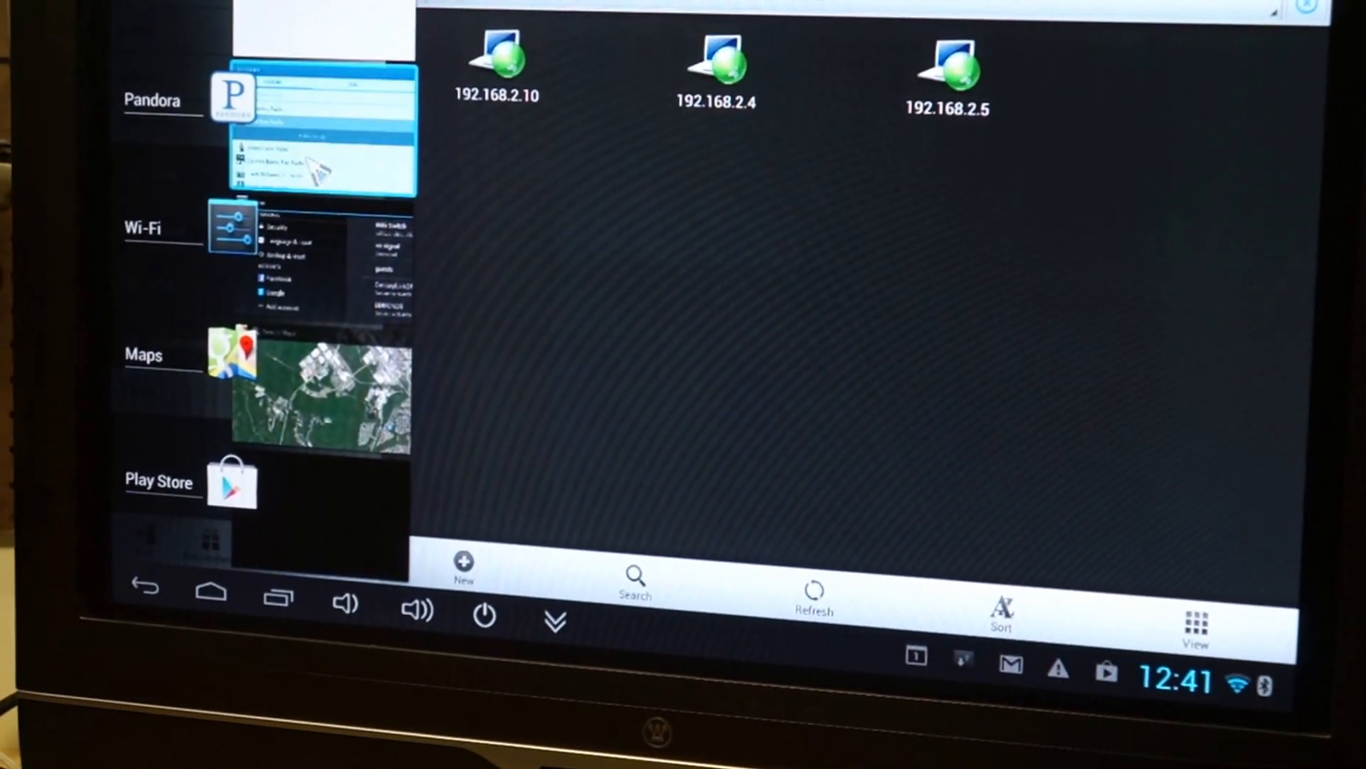
- Play and pause Boombox Radio in Pandora, return to the Stations list, then go home
left_click(232, 99)
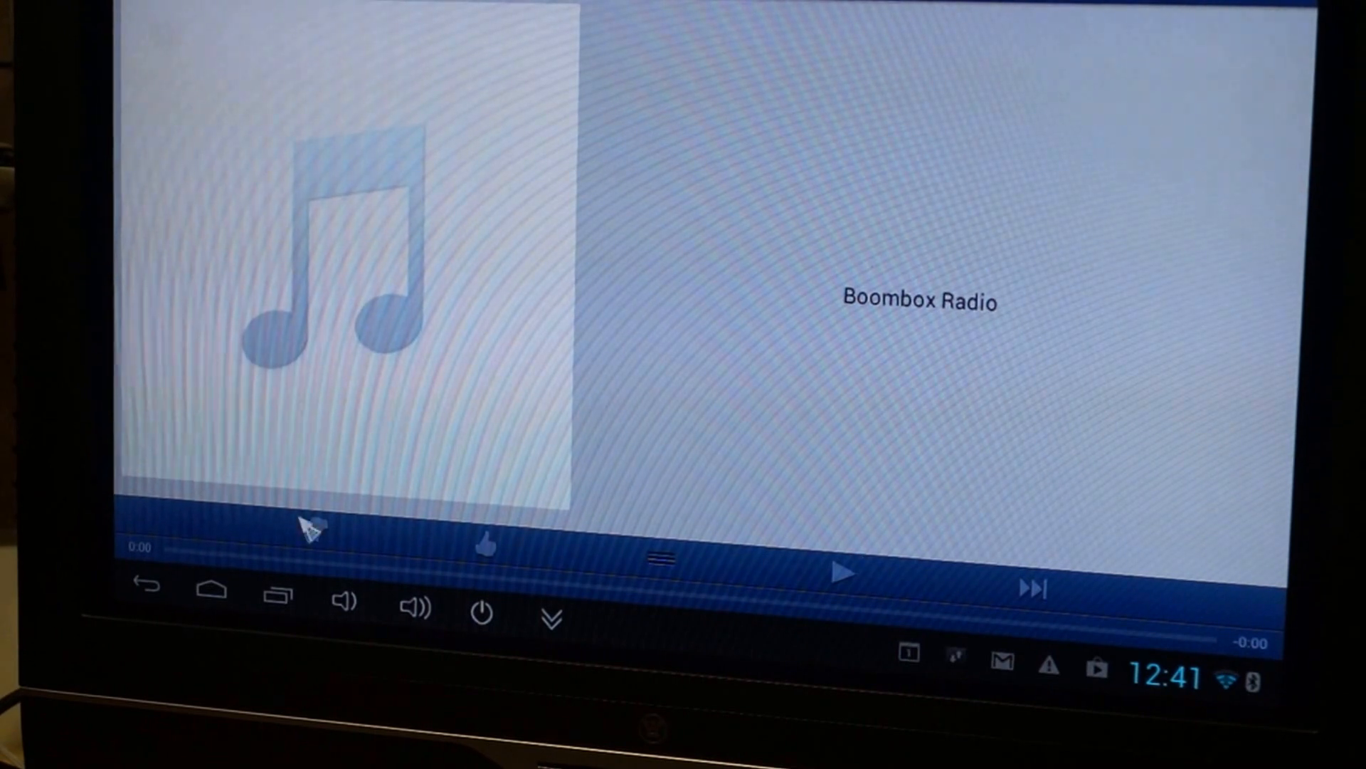
left_click(840, 574)
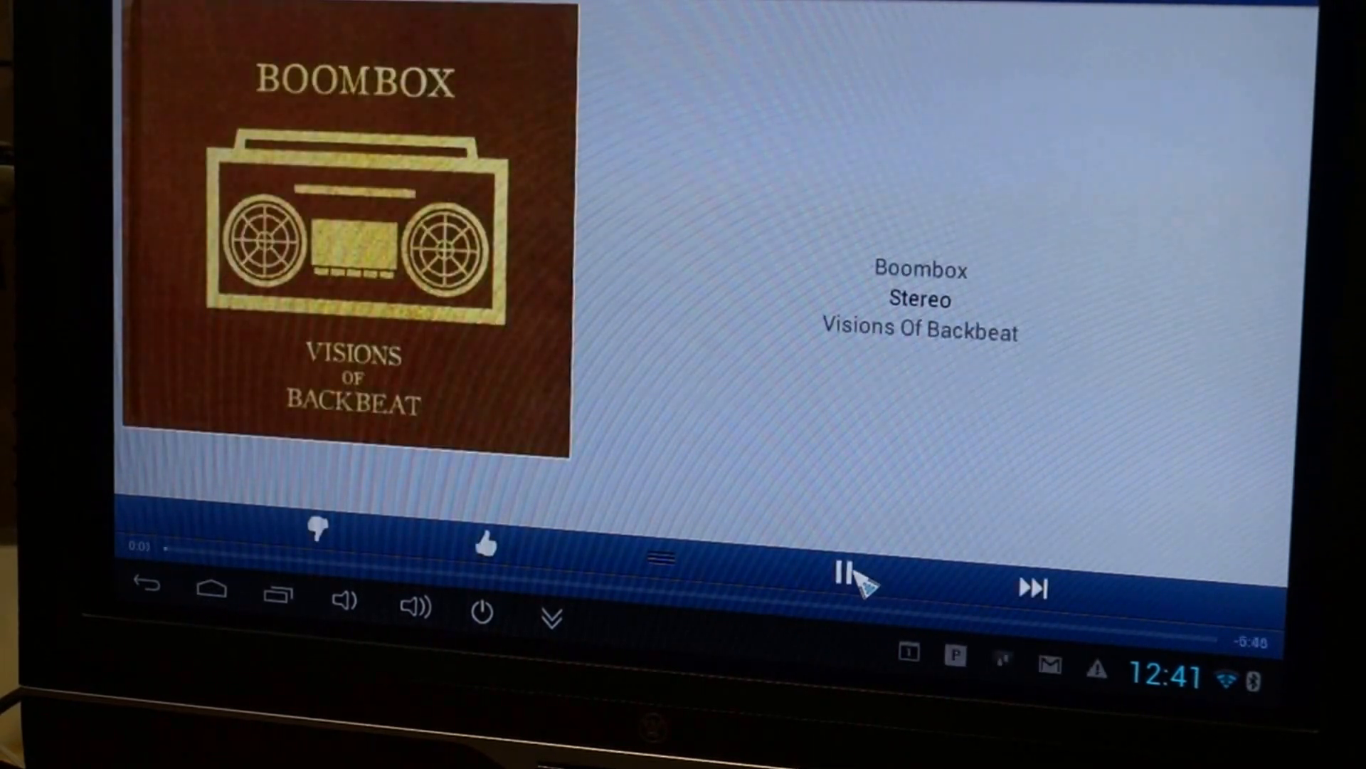
left_click(843, 574)
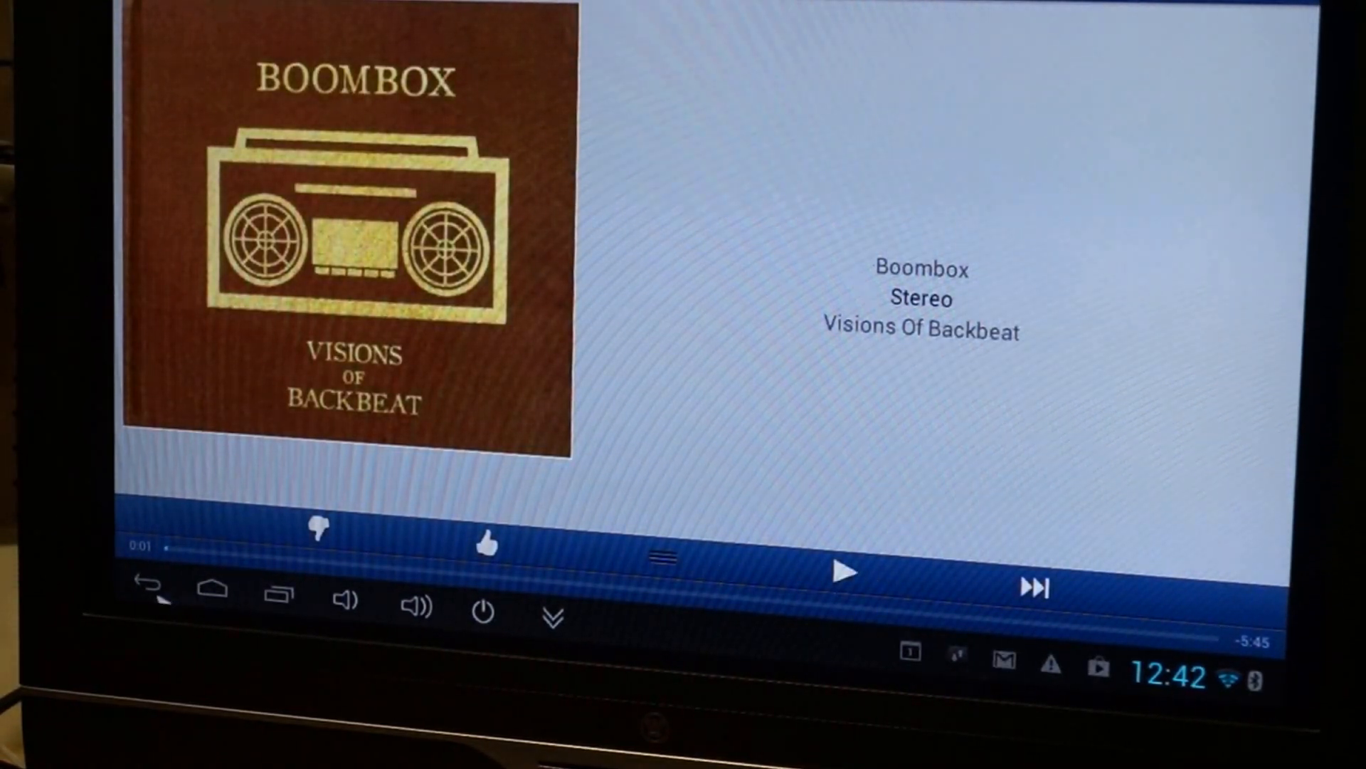
left_click(148, 592)
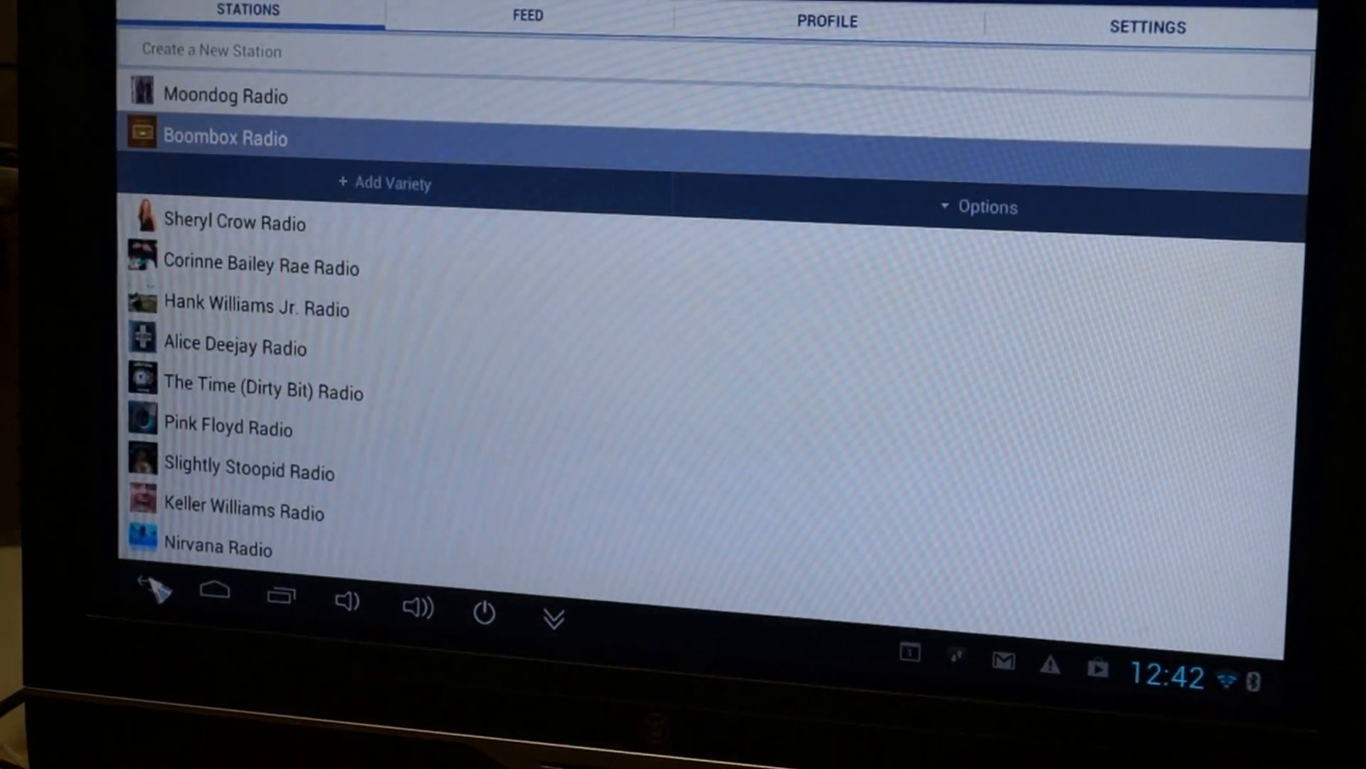
left_click(214, 589)
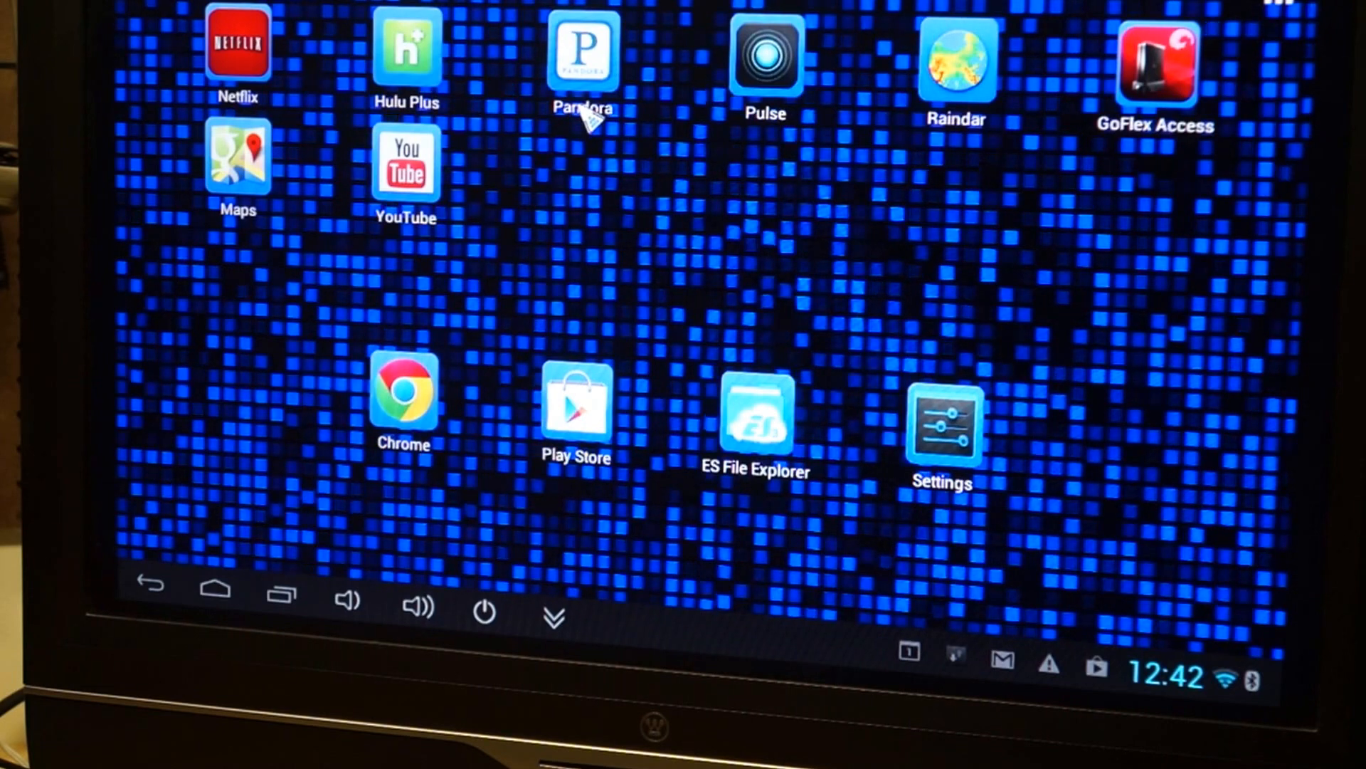
mouse_move(662, 157)
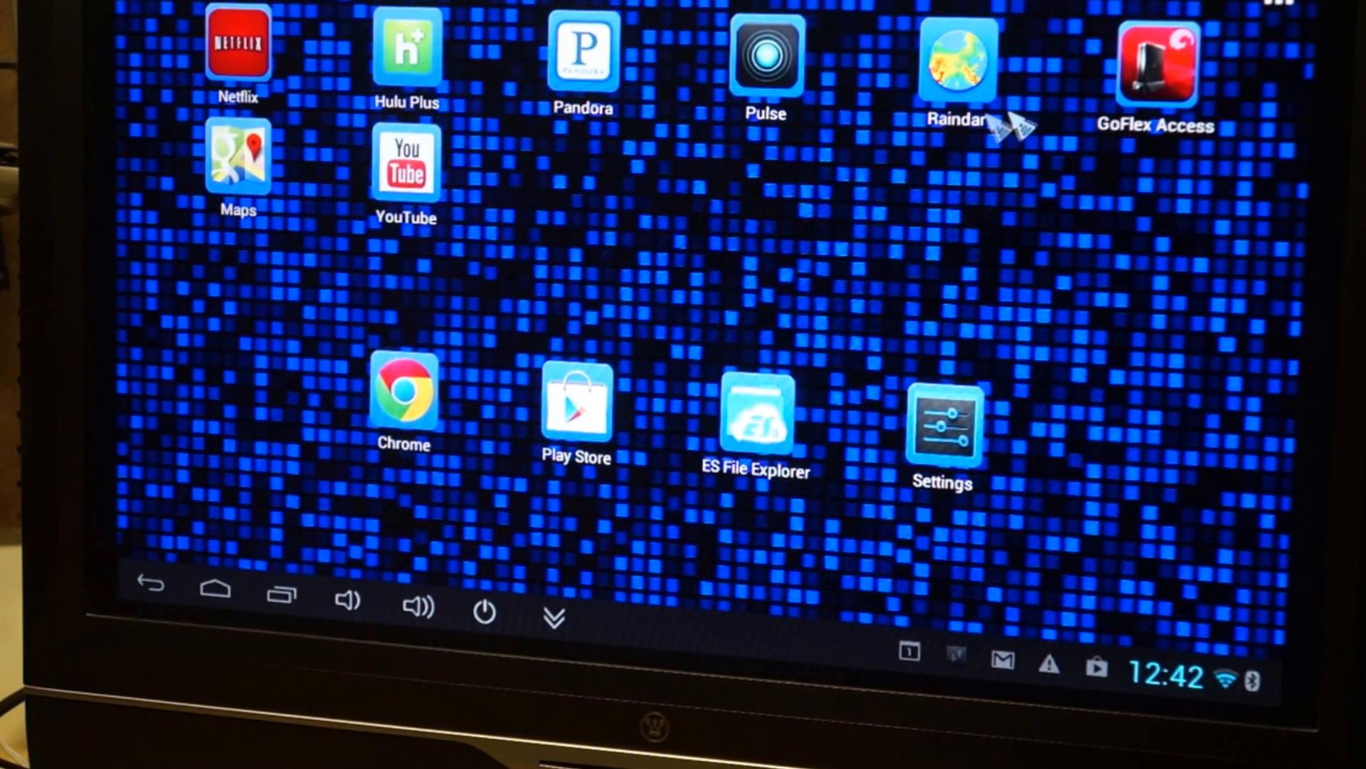
mouse_move(670, 300)
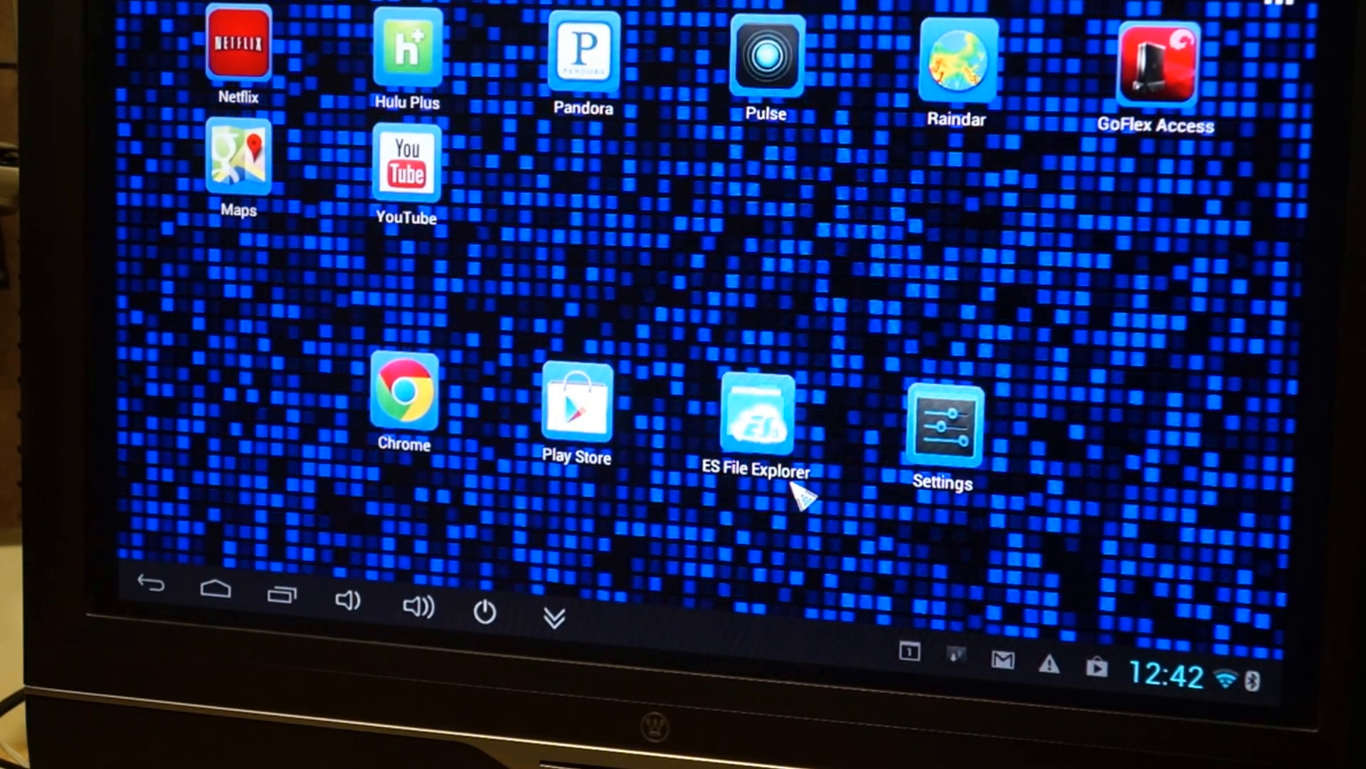
mouse_move(775, 383)
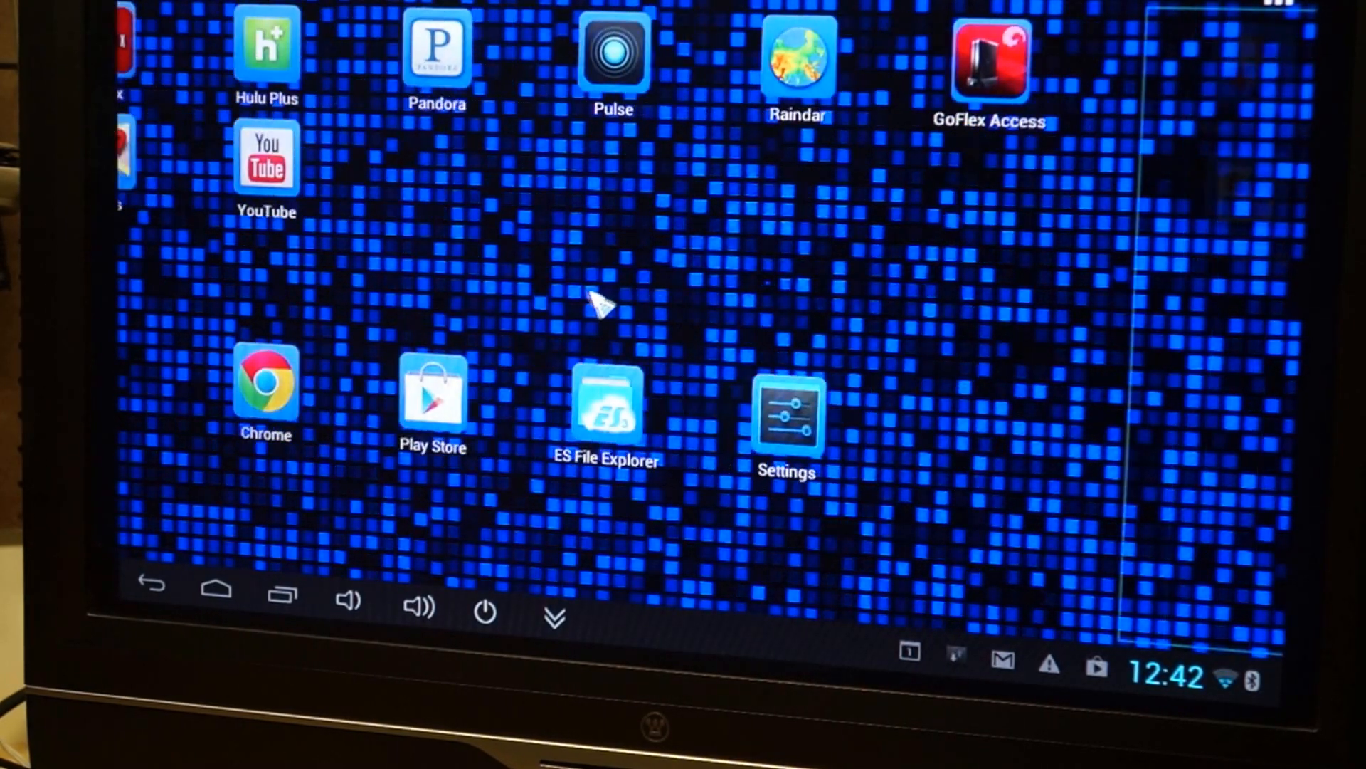
- Swipe across the home screens toward the full app drawer
scroll("left", 3)
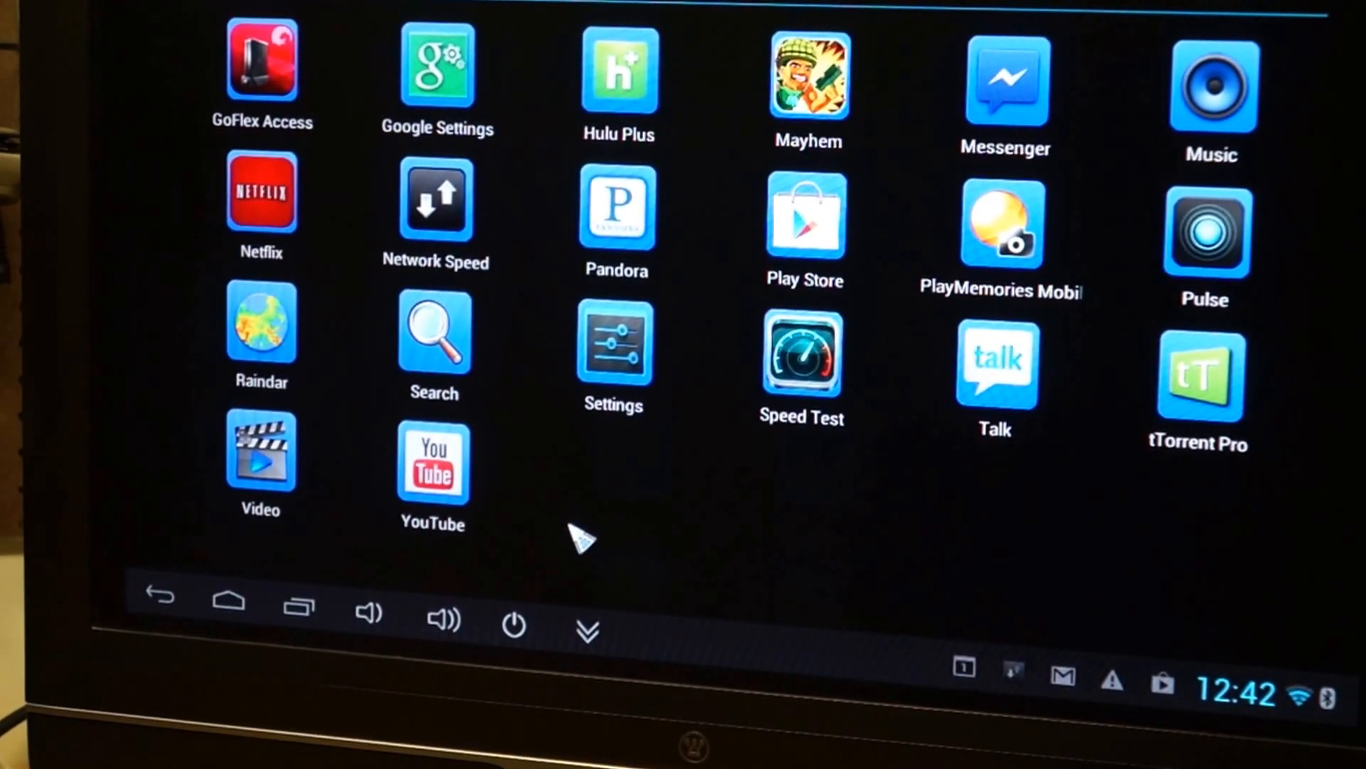
- Run a Speedtest giving 20 ms ping, 13.52 Mbps down and 4.64 Mbps up, then return to the app drawer
left_click(802, 353)
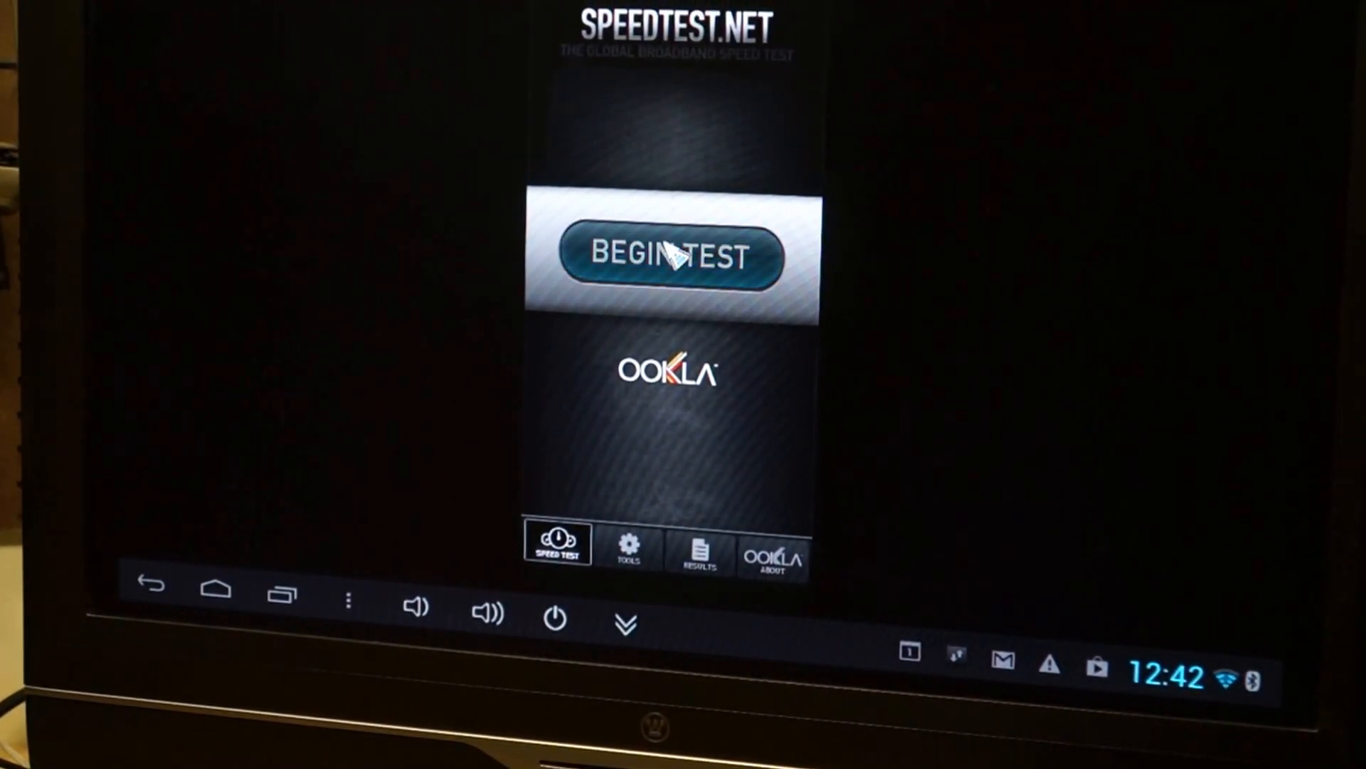
left_click(670, 255)
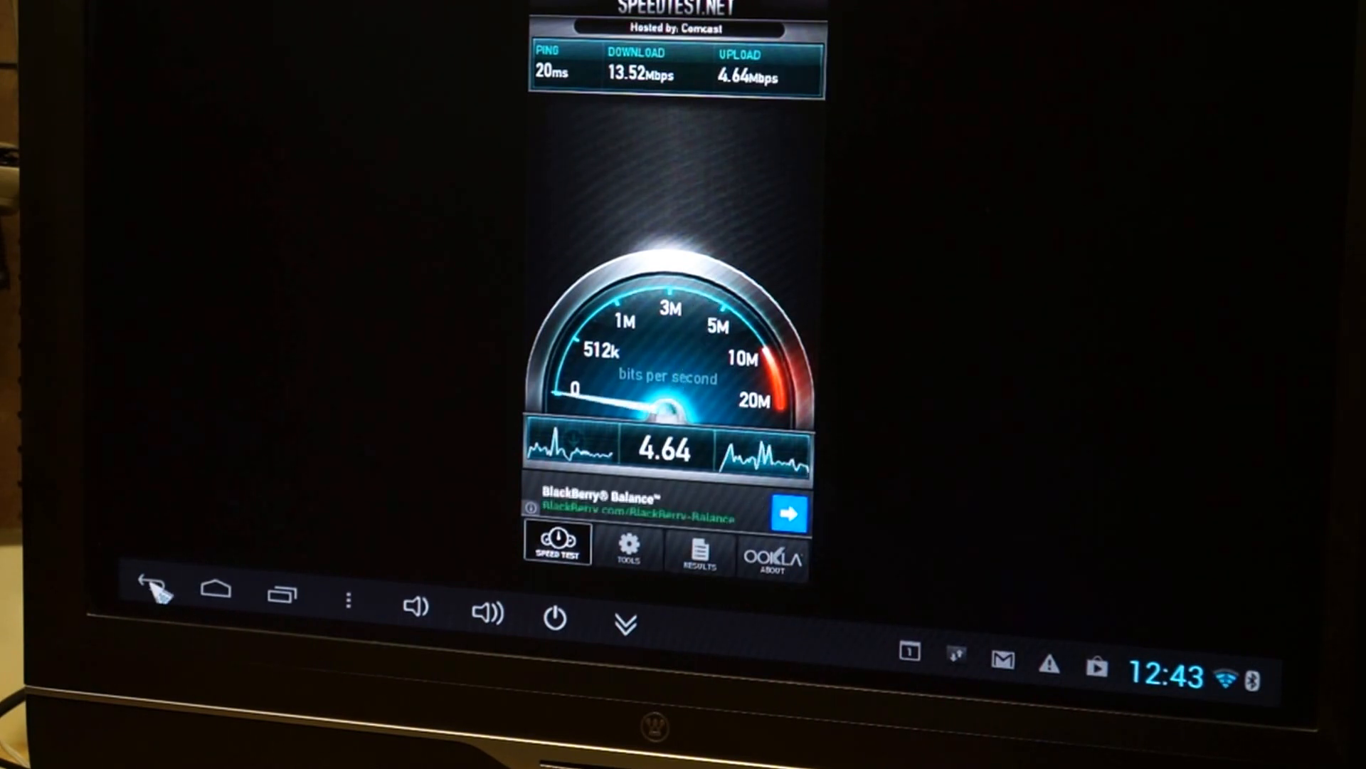
left_click(150, 585)
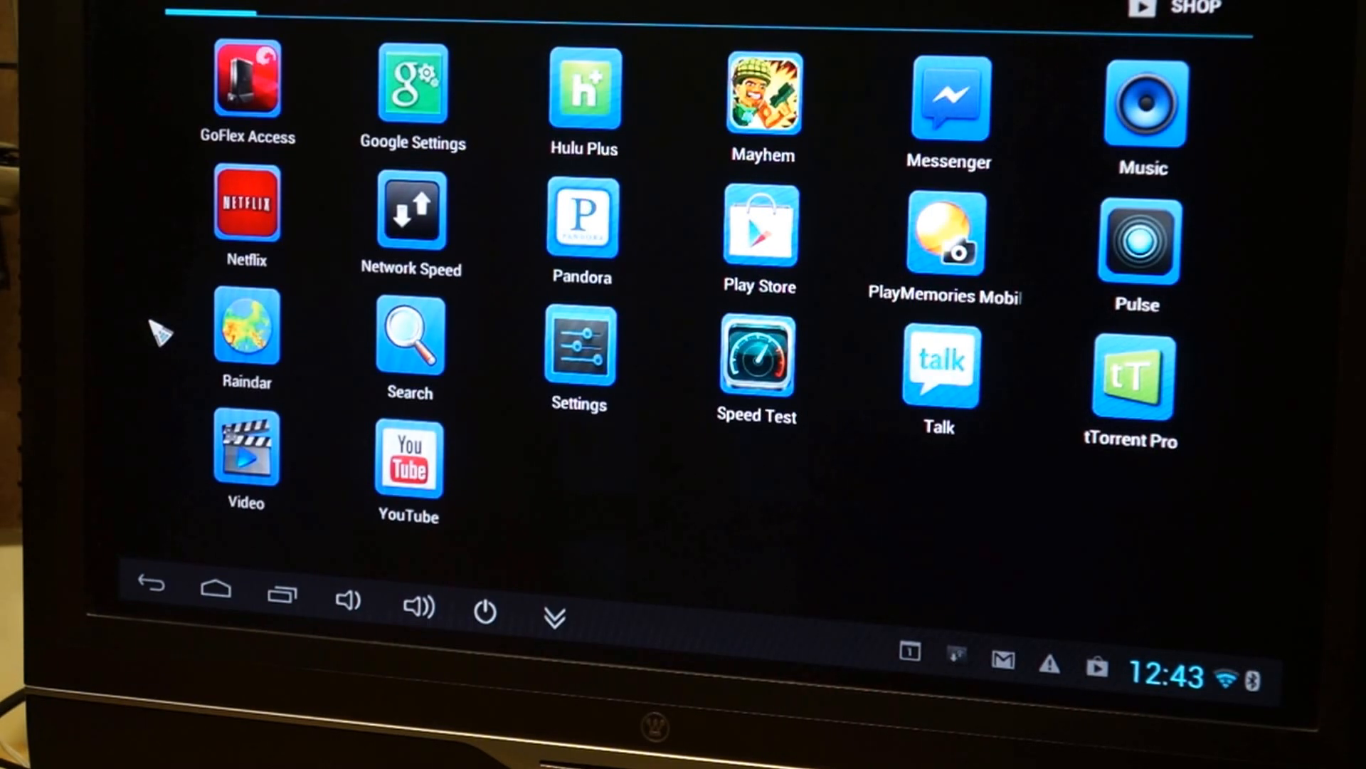
mouse_move(1076, 402)
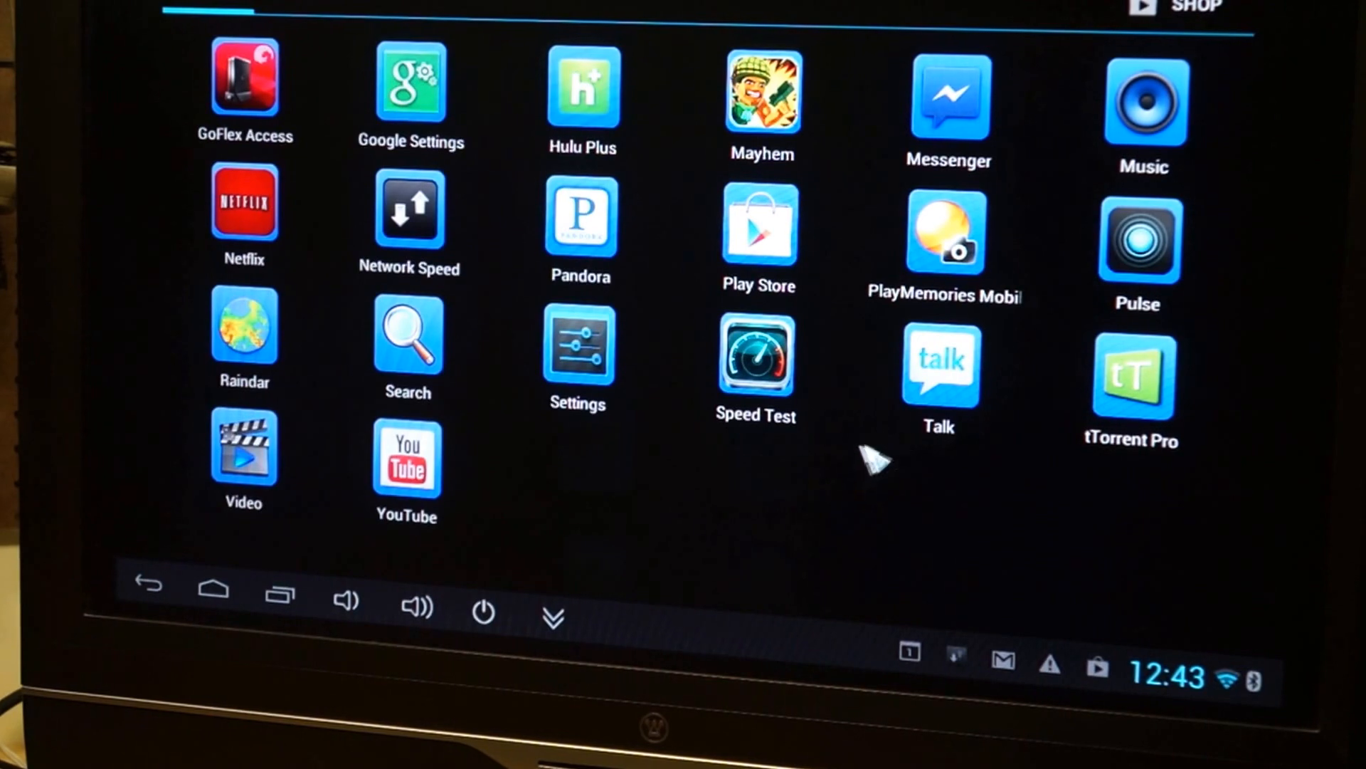
- View the Google Talk contact list with the account shown as Available, then return to the app drawer
left_click(938, 362)
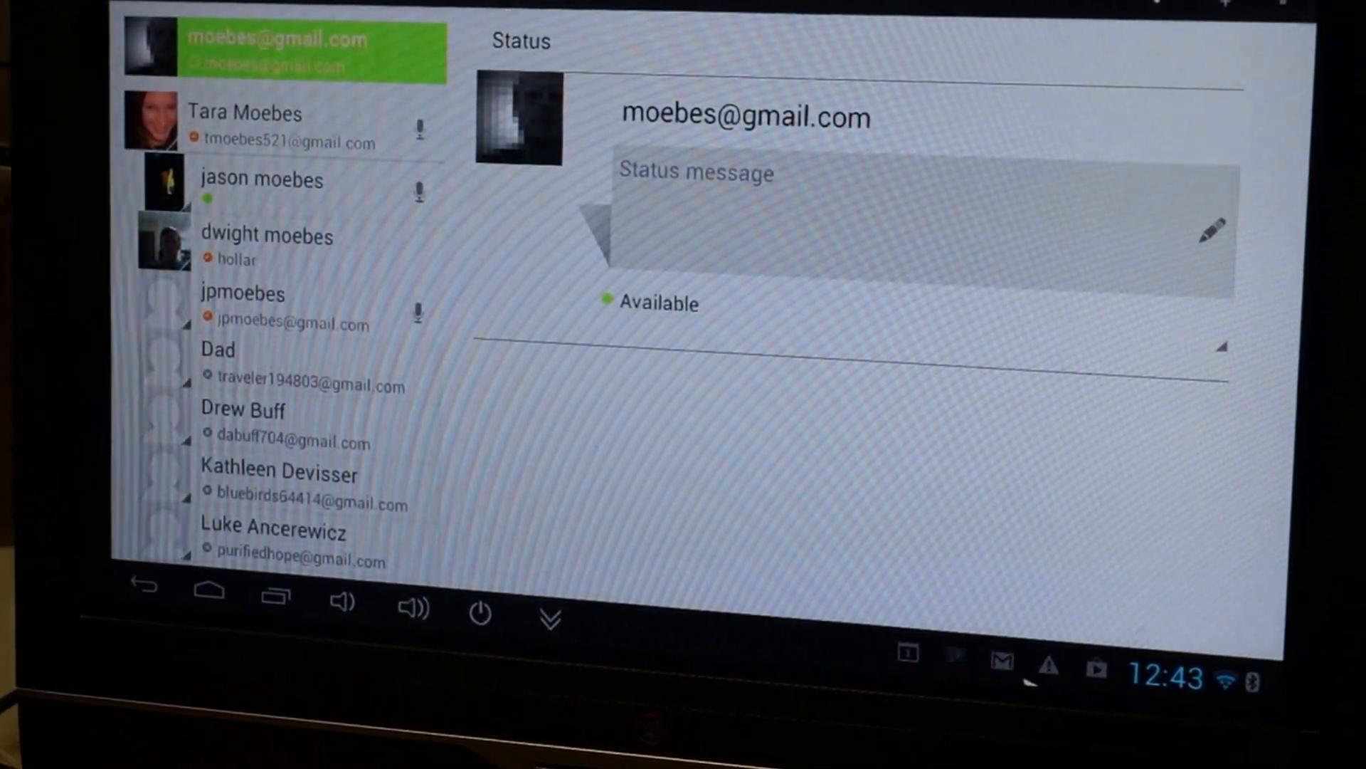
left_click(1174, 678)
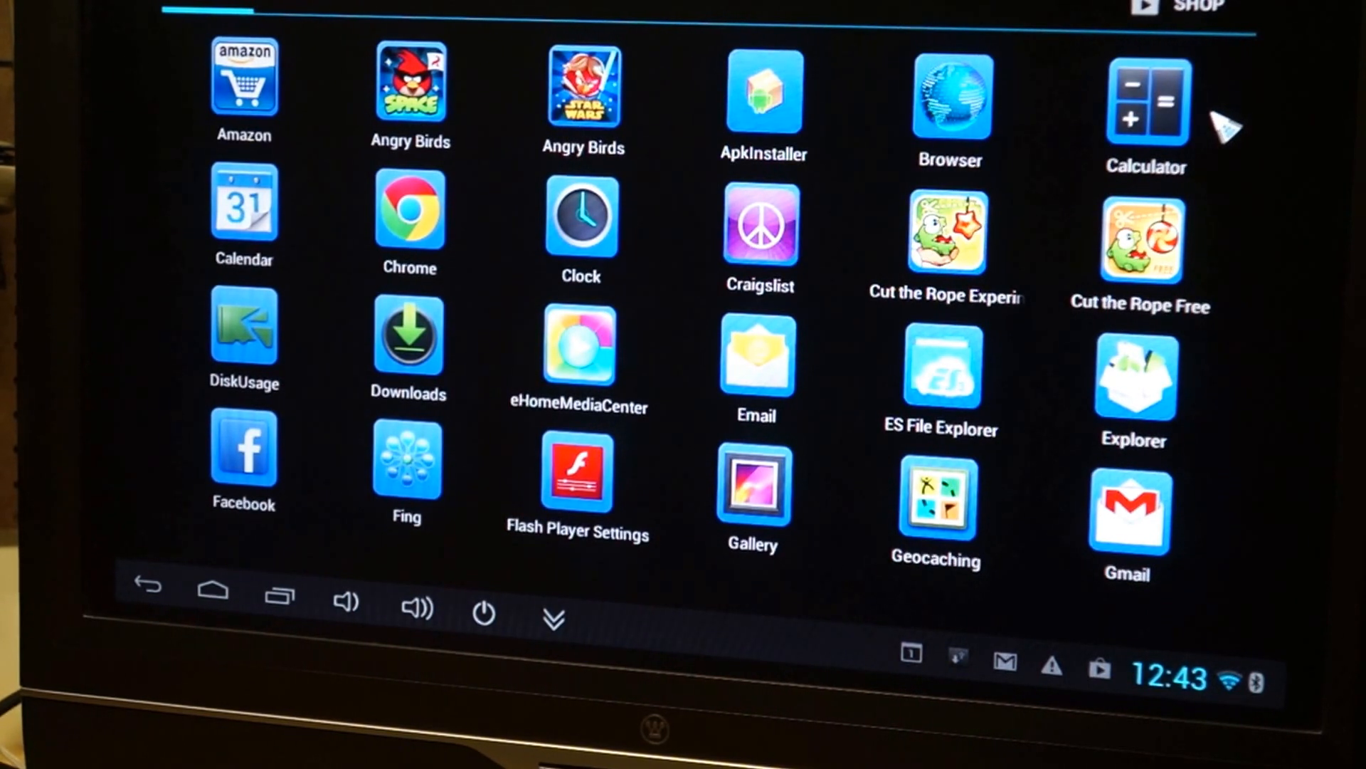
mouse_move(534, 340)
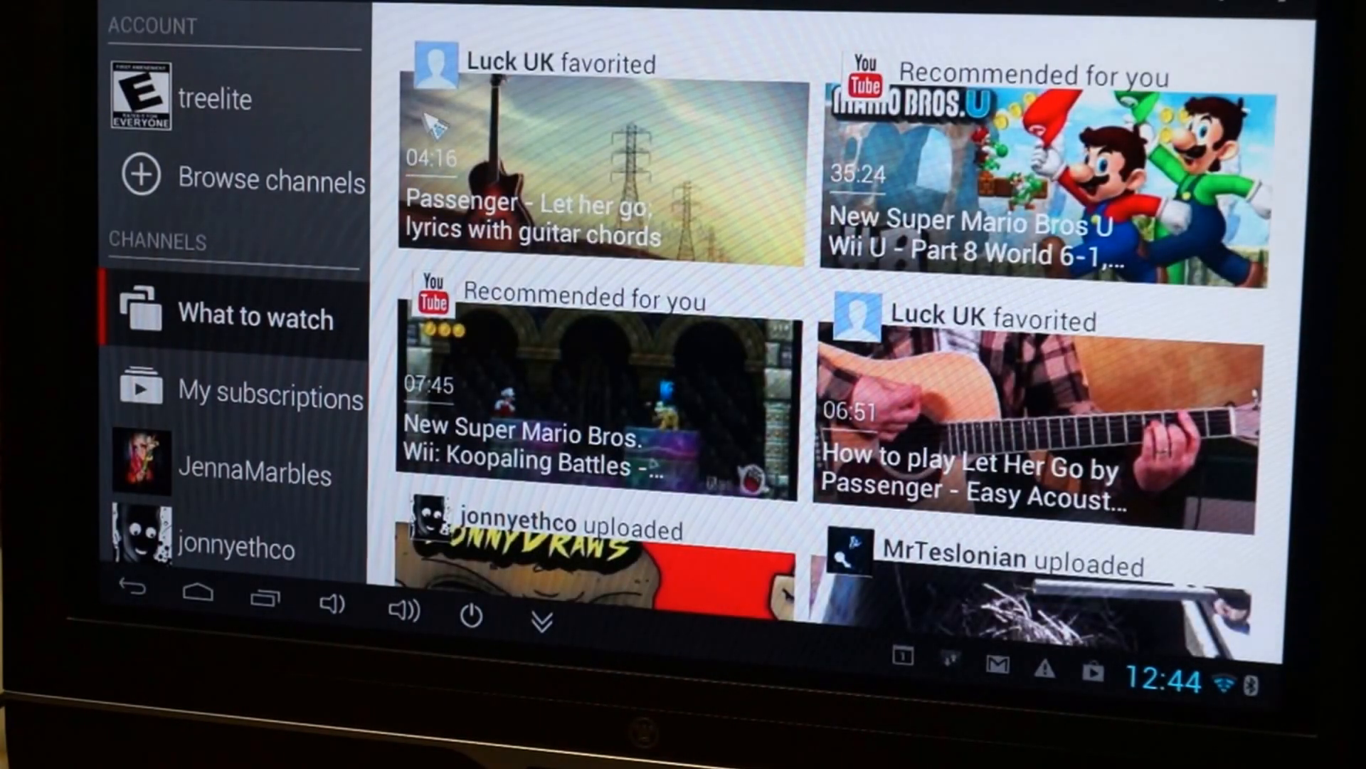
- Show the signed-in YouTube account's channel page with 34 subscribers and 65,766 video views
left_click(213, 99)
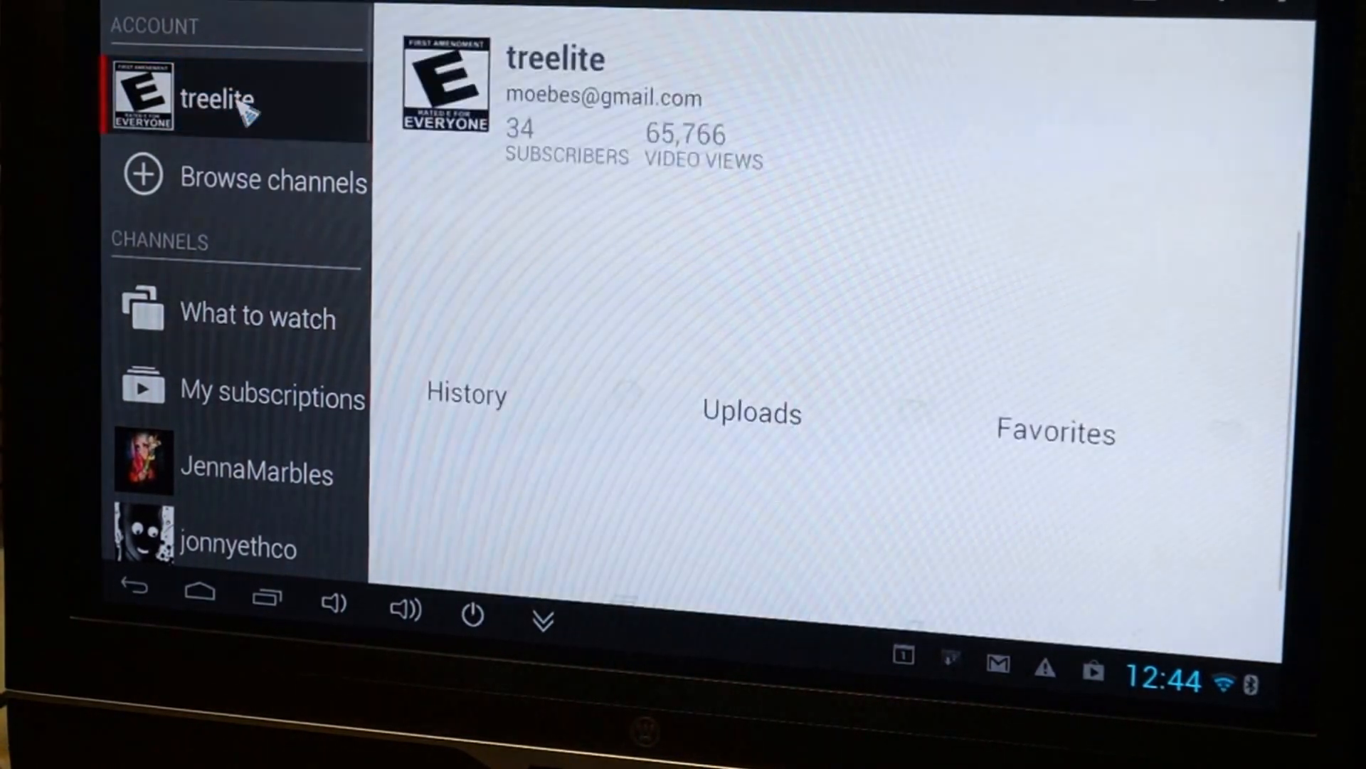